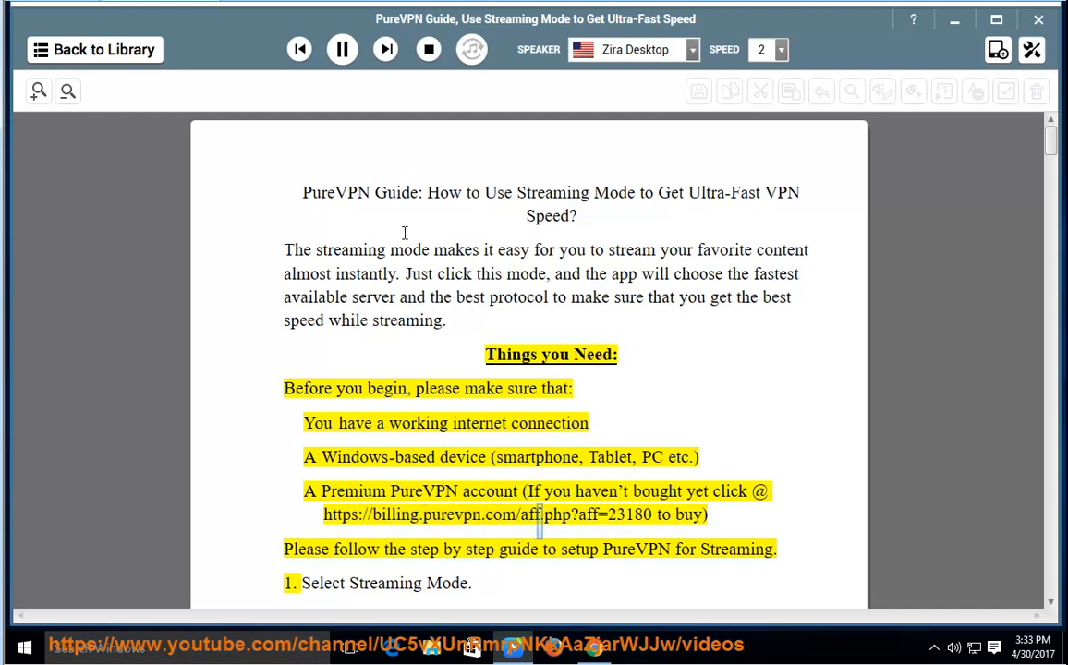
Step: Follow the narration from the Things you Need list through both Select Streaming Mode steps
{"action": "double_click", "coordinate": [628, 514]}
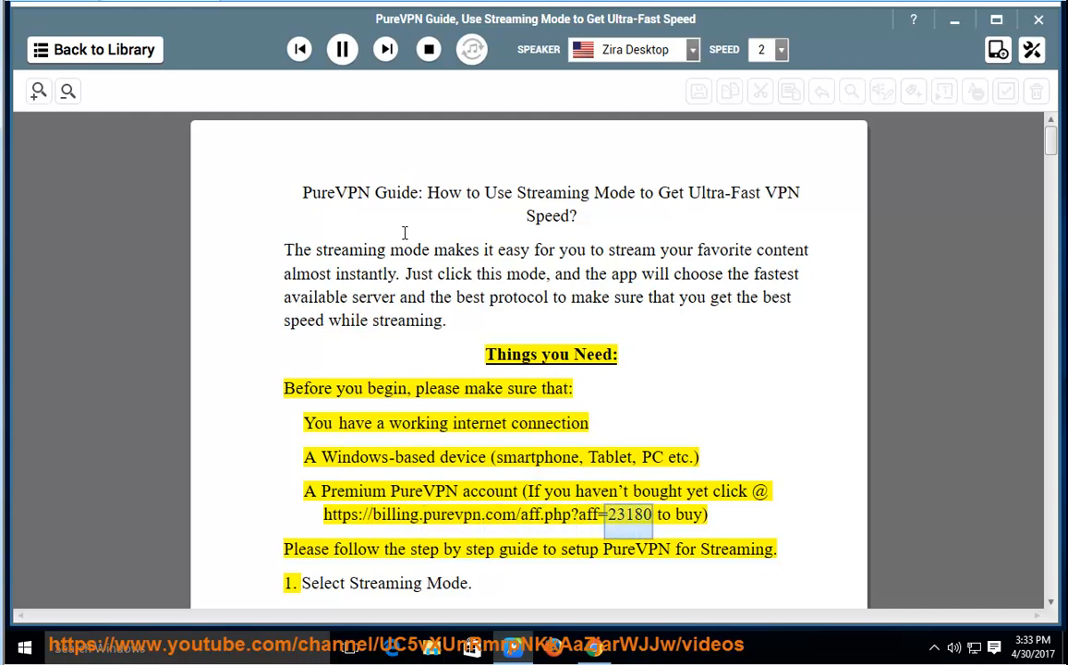
{"action": "double_click", "coordinate": [425, 549]}
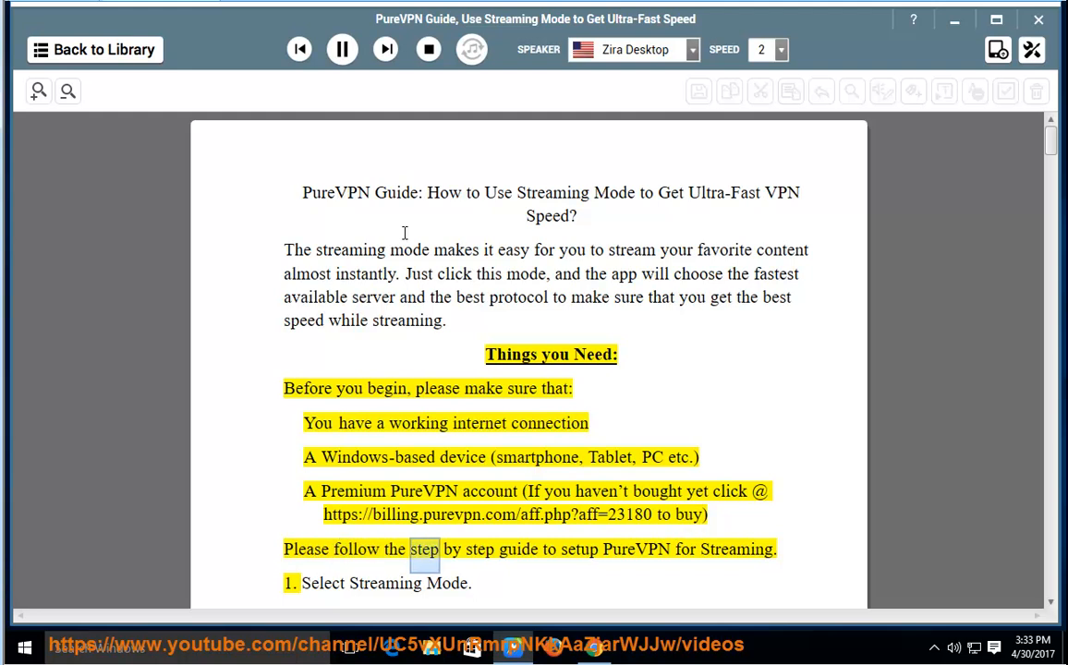
{"action": "double_click", "coordinate": [735, 548]}
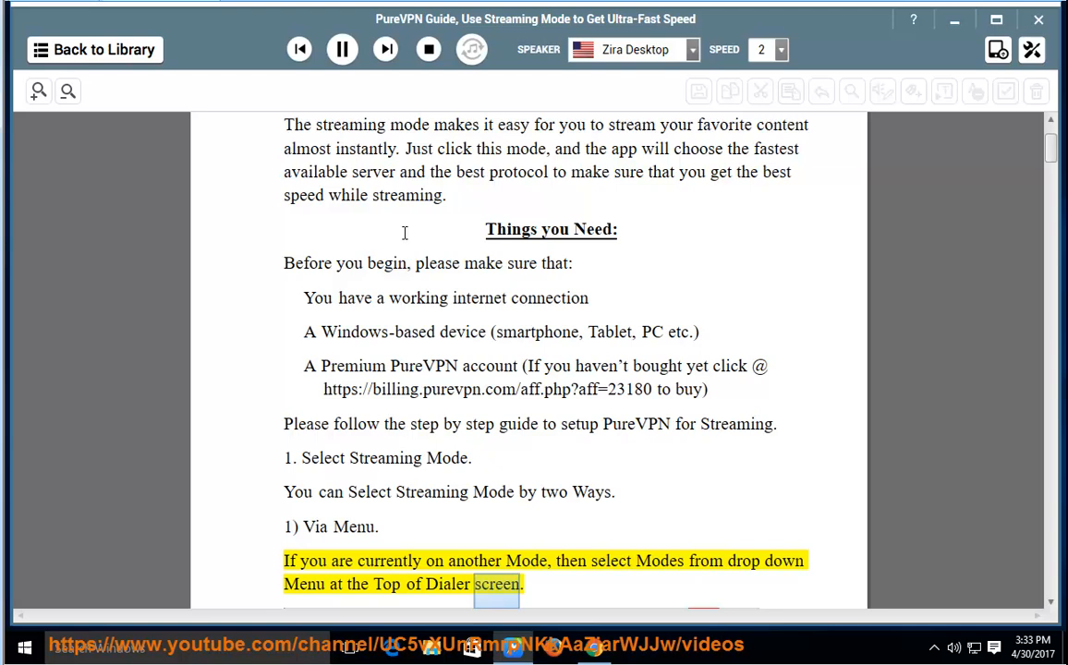
{"action": "scroll", "scroll_direction": "down", "scroll_amount": 3}
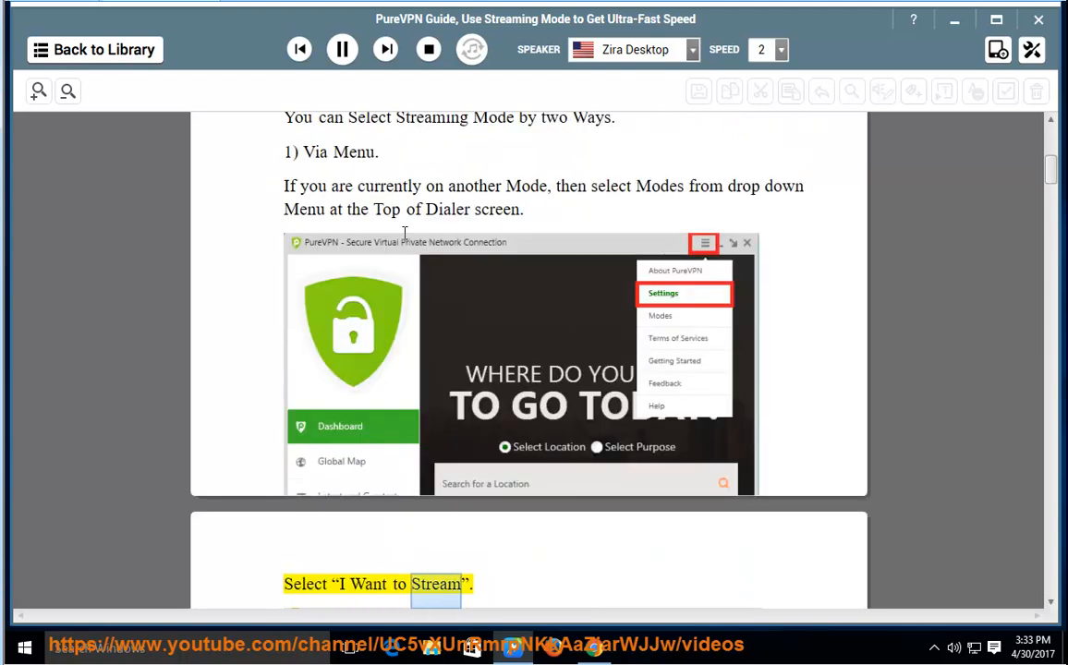
{"action": "scroll", "scroll_direction": "down", "scroll_amount": 3}
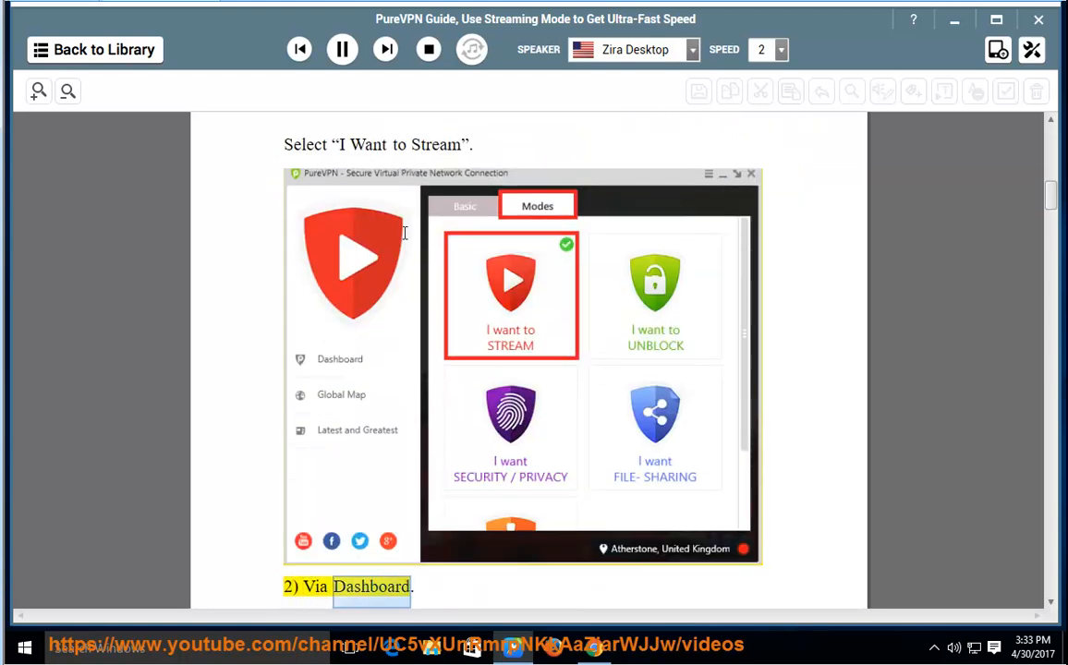
{"action": "scroll", "scroll_direction": "down", "scroll_amount": 3}
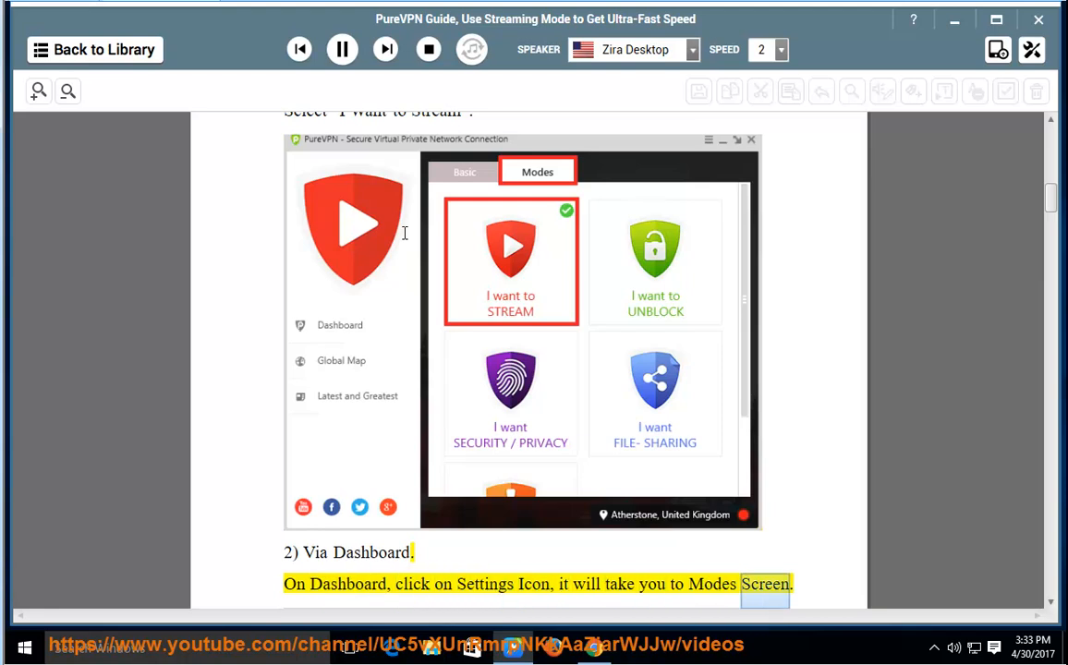
{"action": "scroll", "scroll_direction": "down", "scroll_amount": 3}
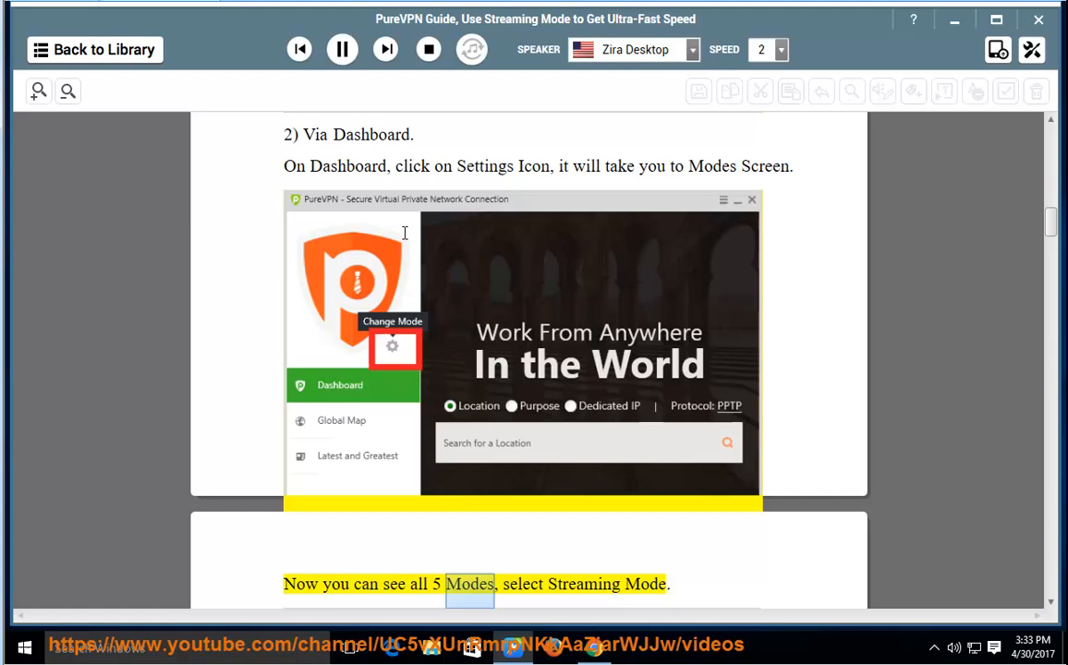
{"action": "scroll", "scroll_direction": "down", "scroll_amount": 3}
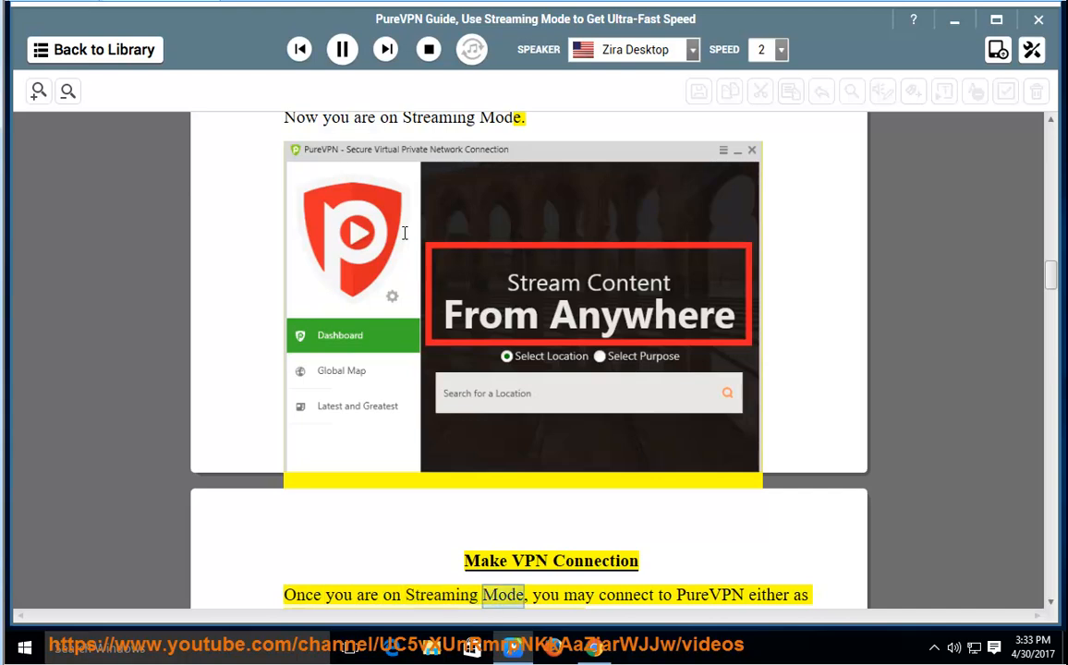
Step: Scroll with the narration through 2.1 Via Purpose, the Star Icon tip and the Connect step
{"action": "scroll", "scroll_direction": "down", "scroll_amount": 3}
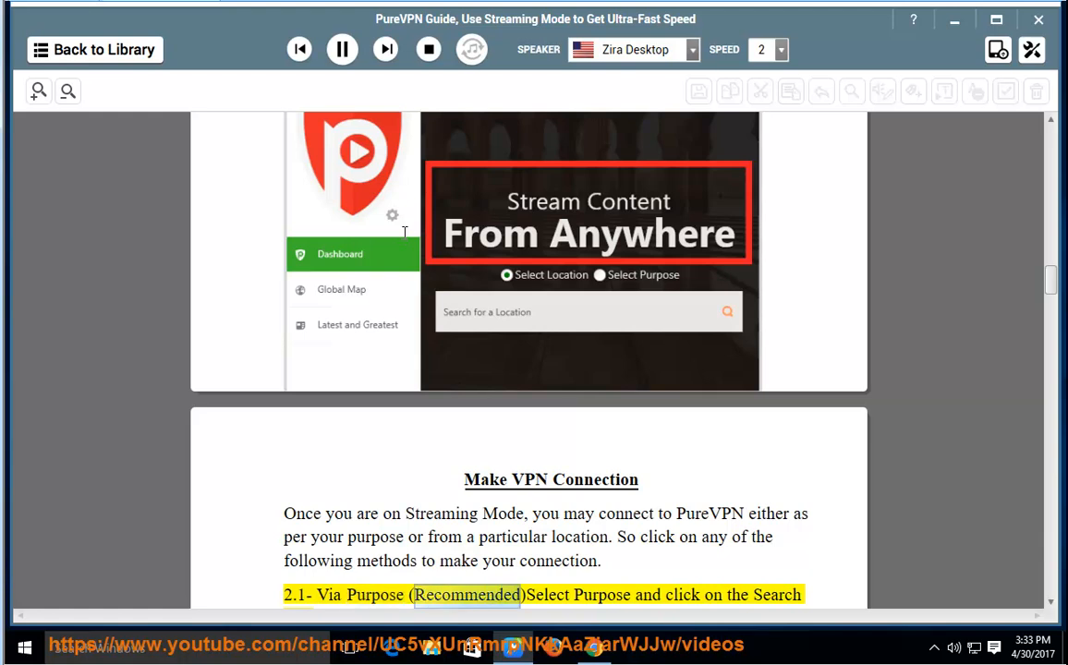
{"action": "scroll", "scroll_direction": "down", "scroll_amount": 3}
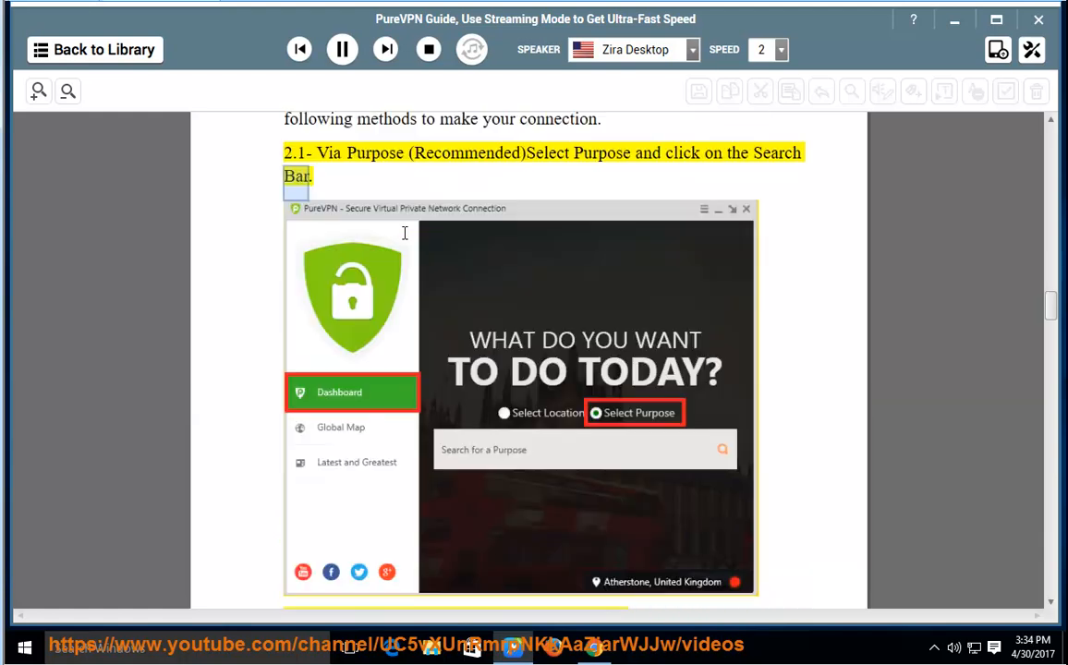
{"action": "scroll", "scroll_direction": "down", "scroll_amount": 3}
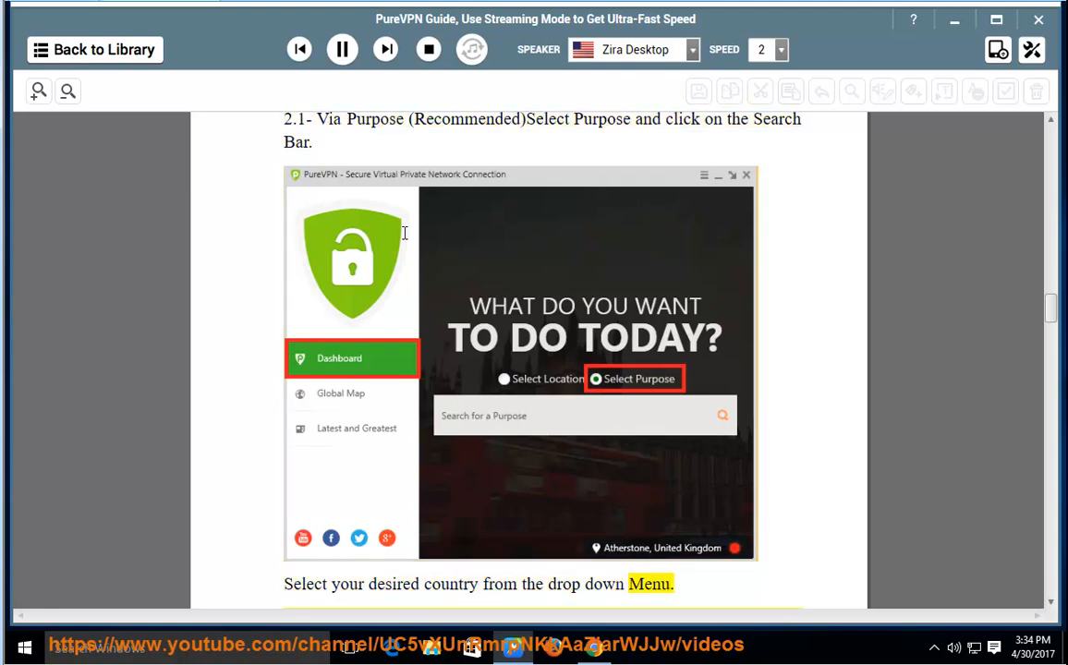
{"action": "scroll", "scroll_direction": "down", "scroll_amount": 3}
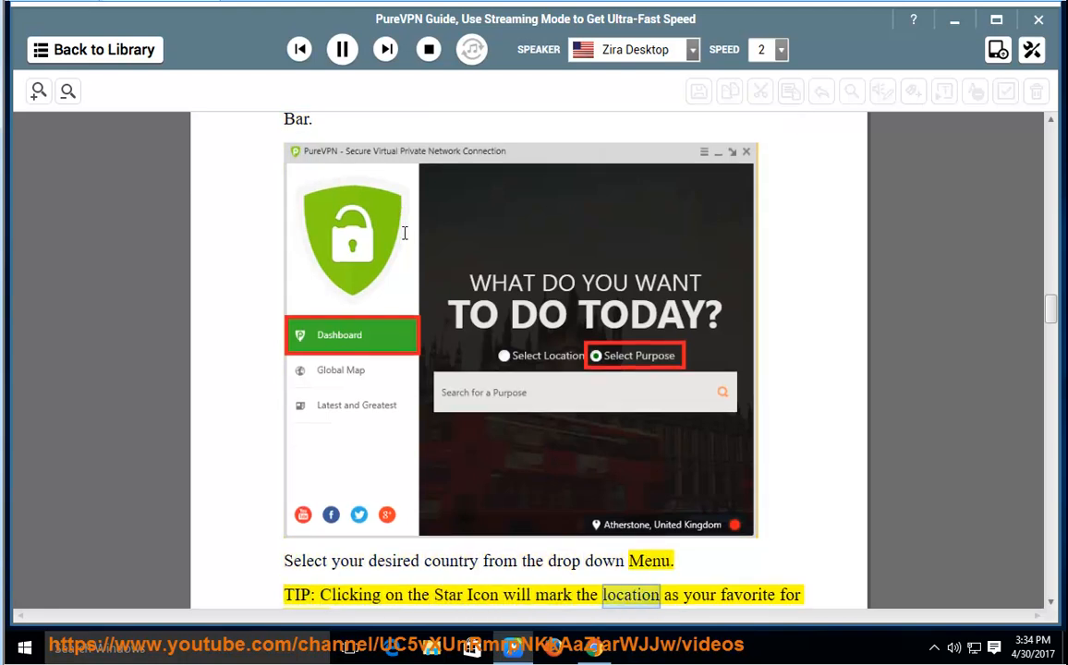
{"action": "scroll", "scroll_direction": "down", "scroll_amount": 3}
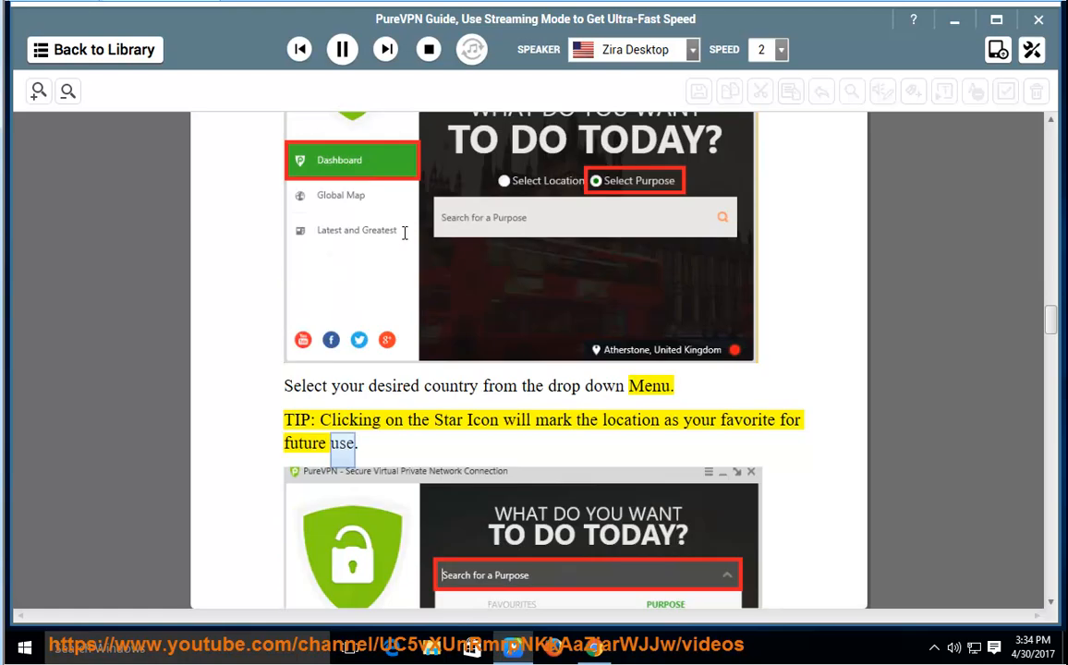
{"action": "scroll", "scroll_direction": "down", "scroll_amount": 3}
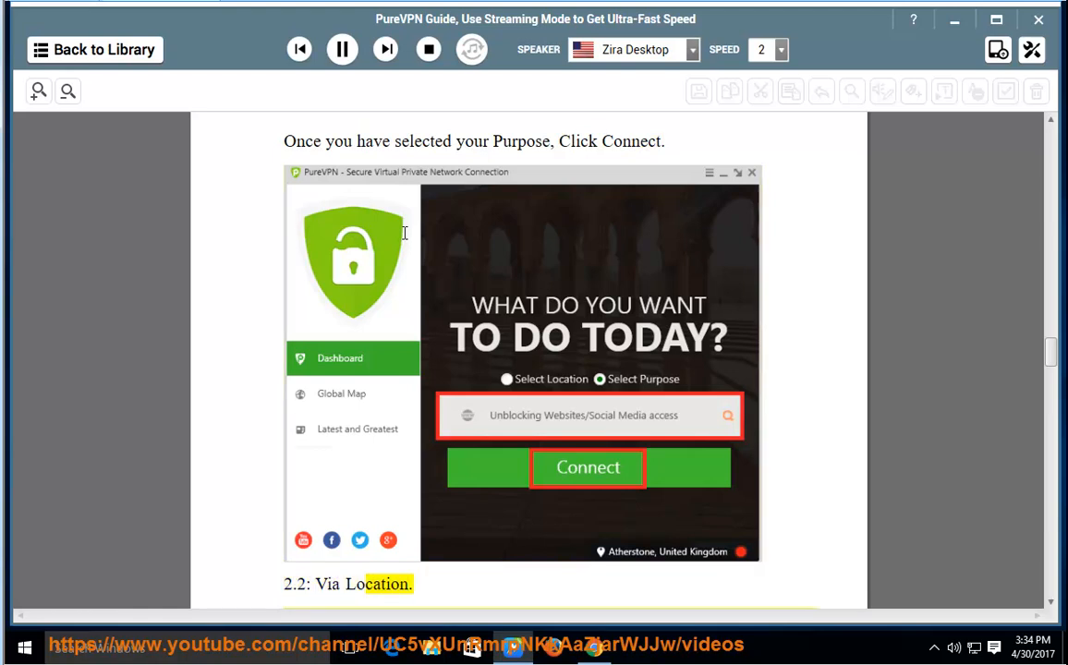
Step: Scroll with the narration through 2.2 Via Location, the Via Dashboard and Via Server List steps
{"action": "scroll", "scroll_direction": "down", "scroll_amount": 3}
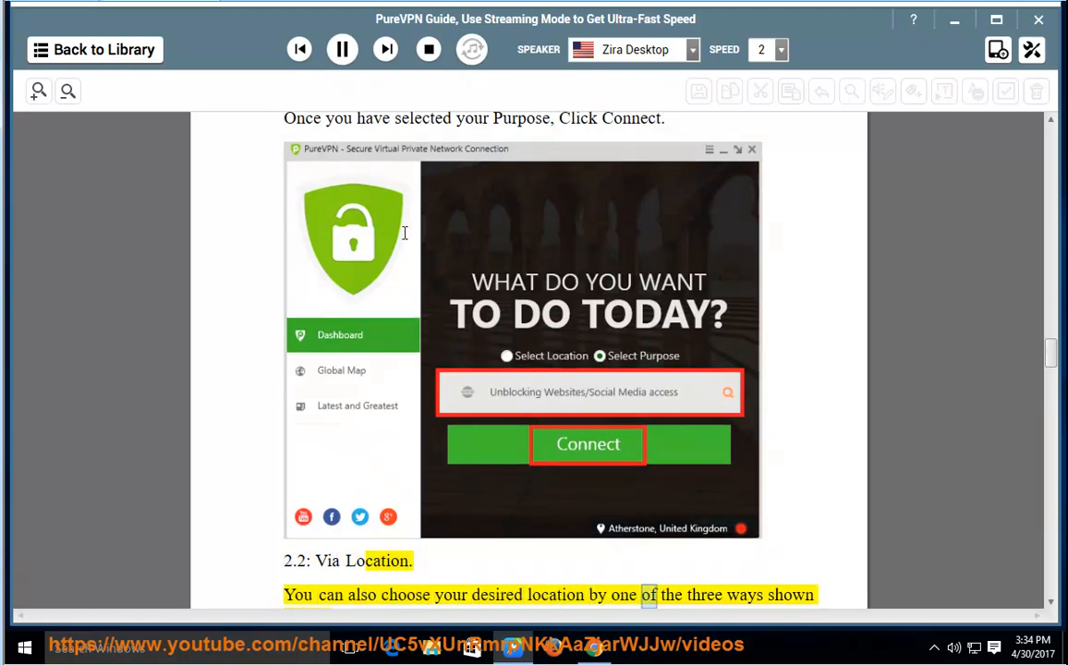
{"action": "scroll", "scroll_direction": "down", "scroll_amount": 3}
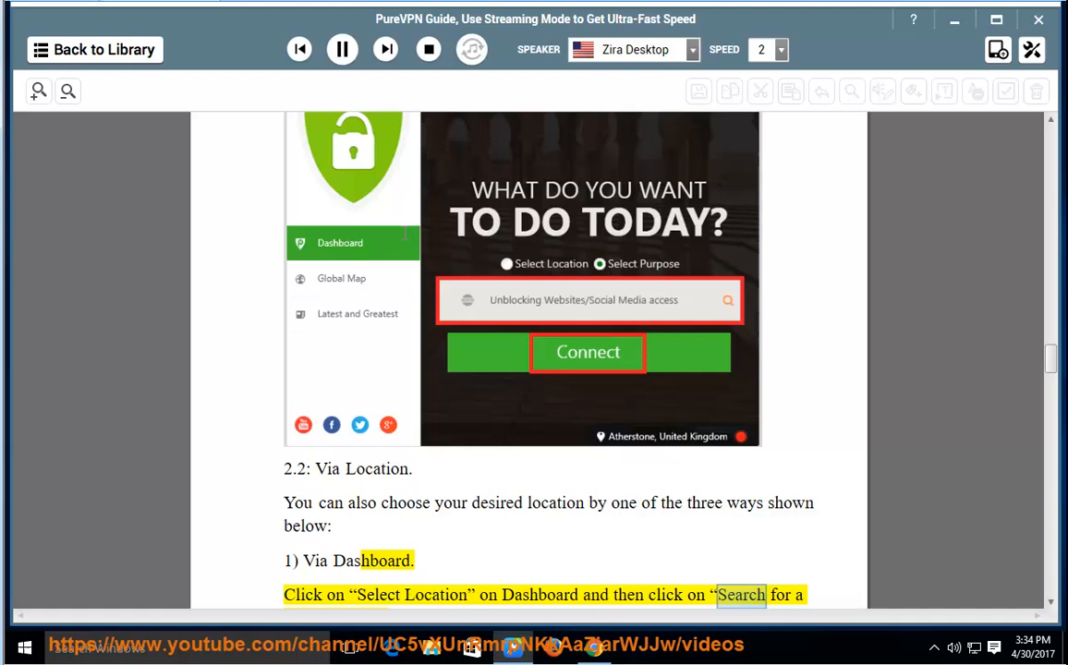
{"action": "scroll", "scroll_direction": "down", "scroll_amount": 3}
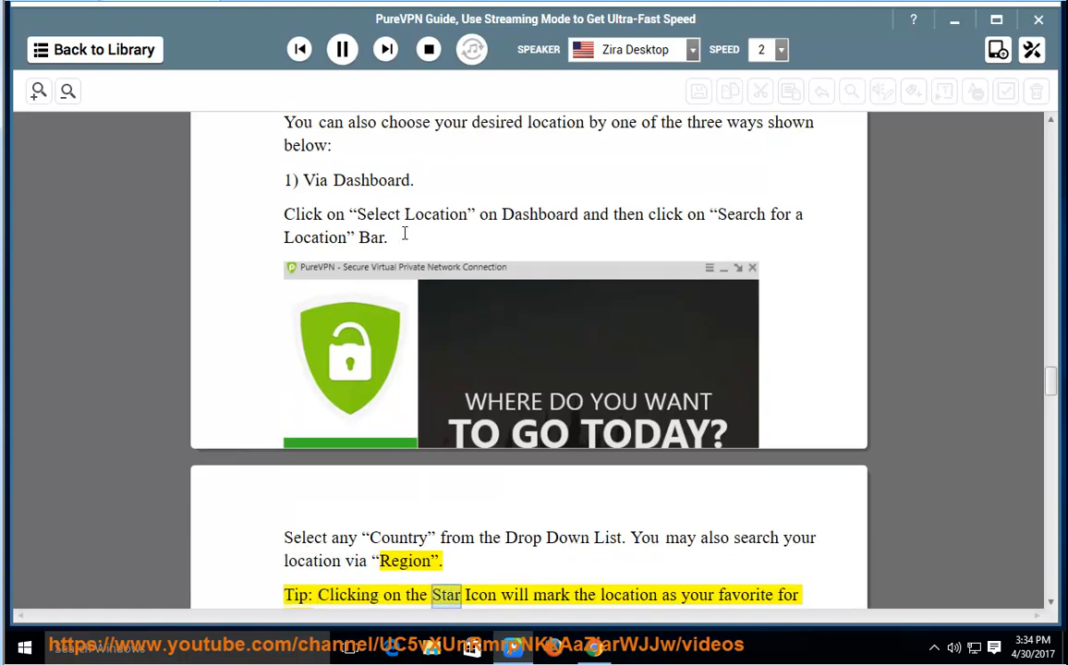
{"action": "scroll", "scroll_direction": "down", "scroll_amount": 3}
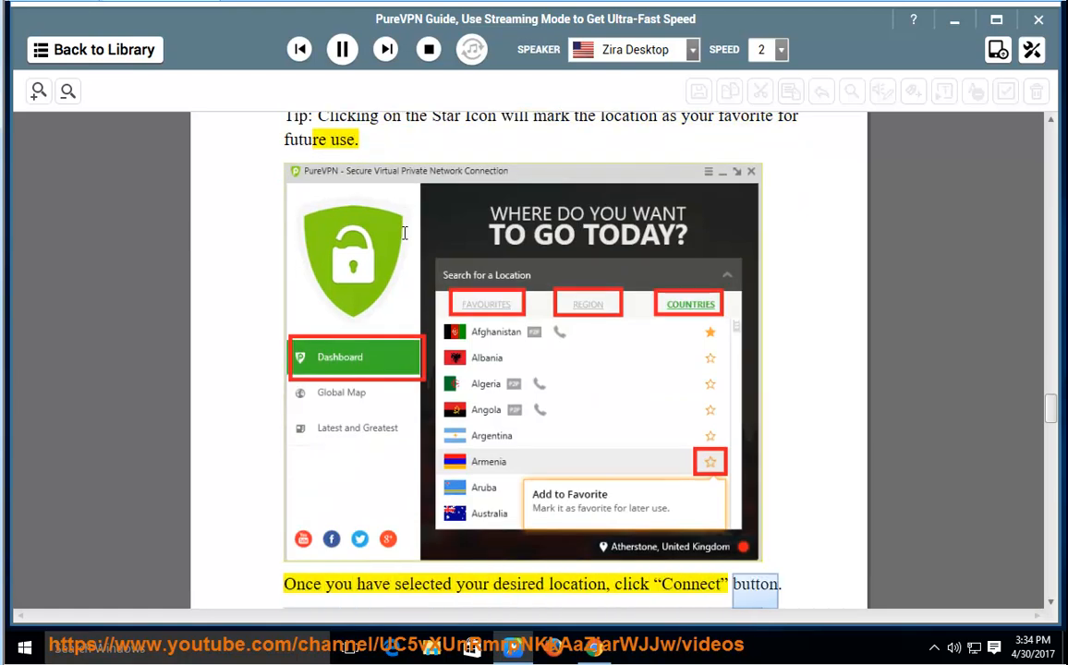
{"action": "scroll", "scroll_direction": "down", "scroll_amount": 3}
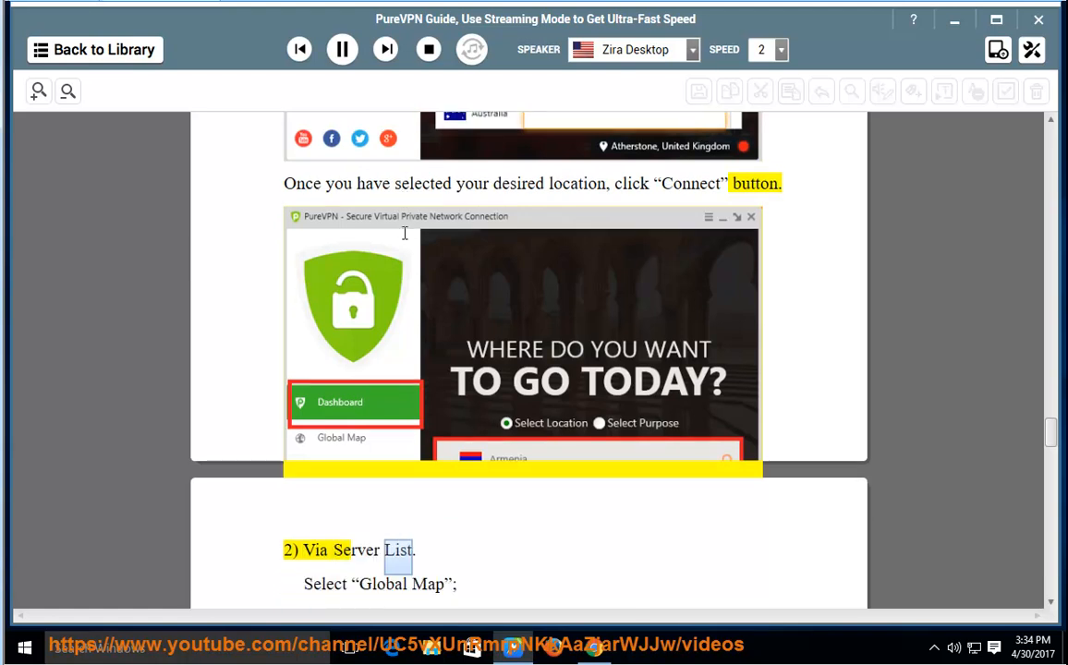
{"action": "scroll", "scroll_direction": "down", "scroll_amount": 3}
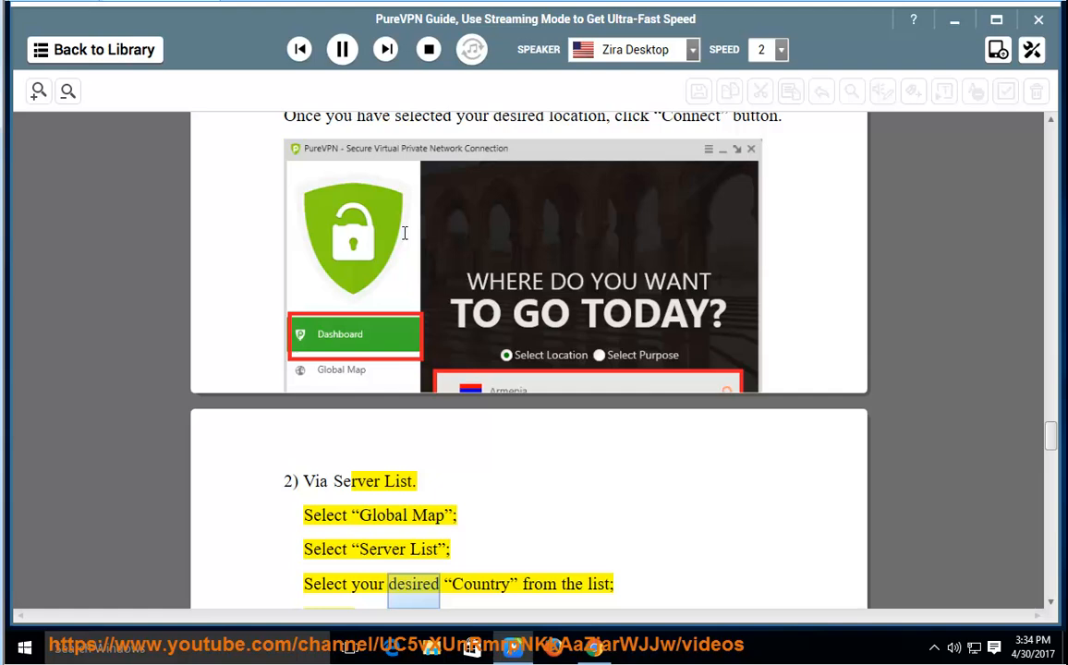
{"action": "scroll", "scroll_direction": "down", "scroll_amount": 3}
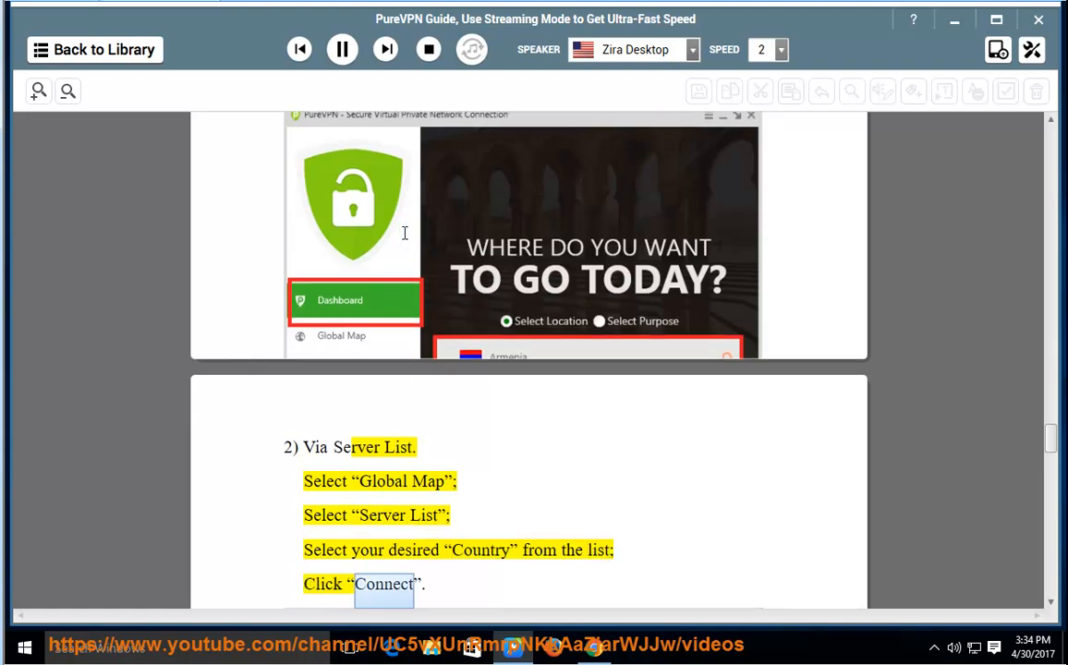
{"action": "scroll", "scroll_direction": "down", "scroll_amount": 3}
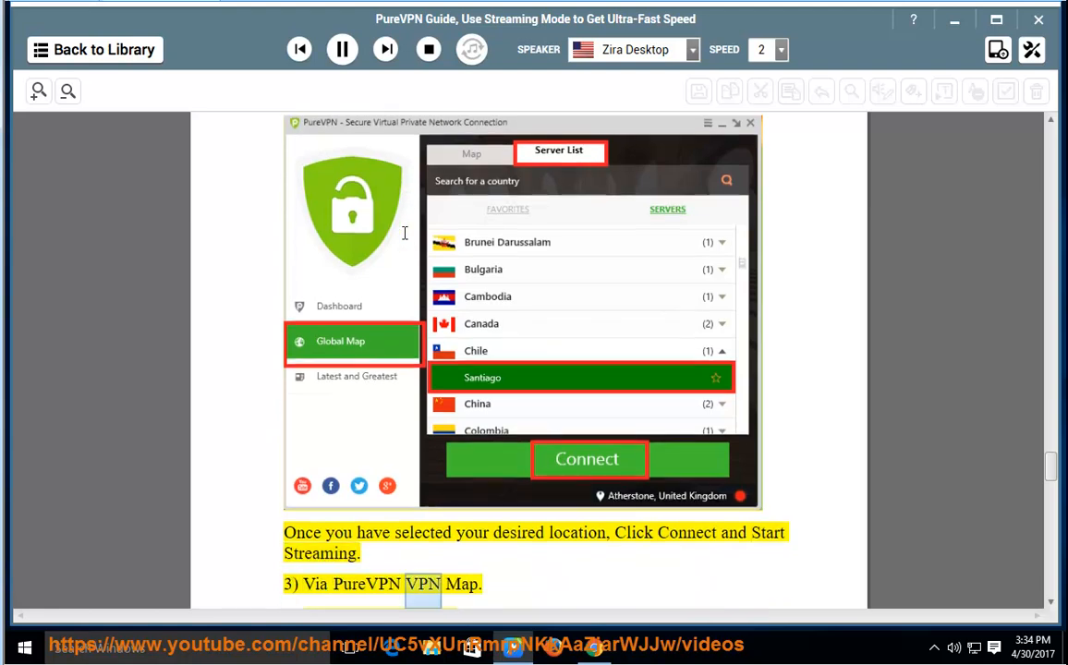
Step: Scroll with the narration through 3) Via PureVPN VPN Map to the final YouTube link
{"action": "scroll", "scroll_direction": "down", "scroll_amount": 3}
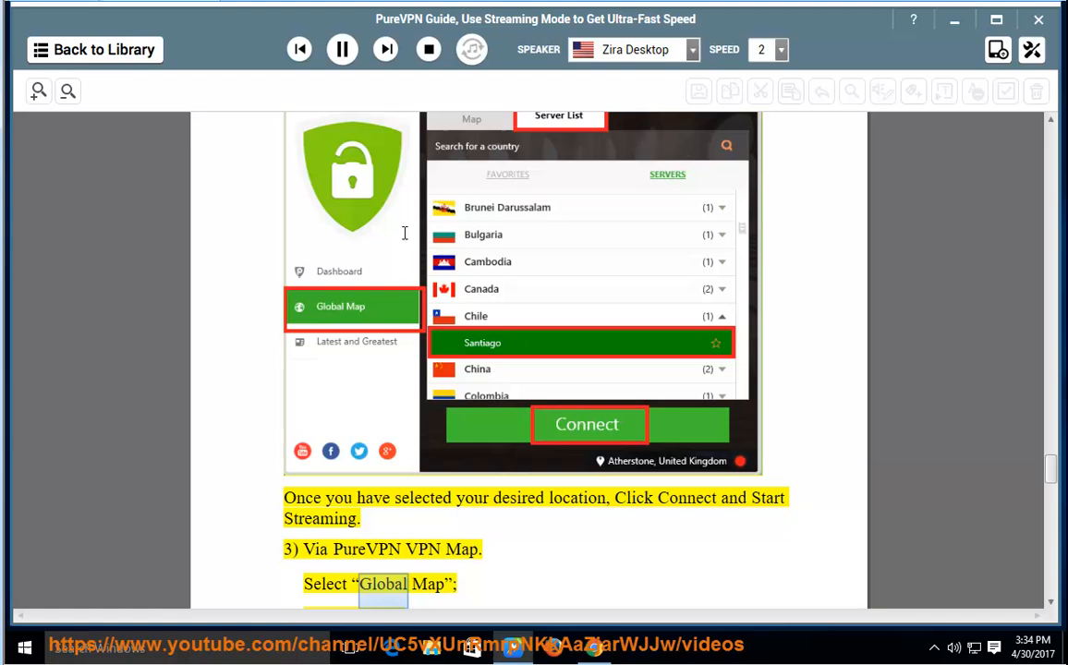
{"action": "scroll", "scroll_direction": "down", "scroll_amount": 3}
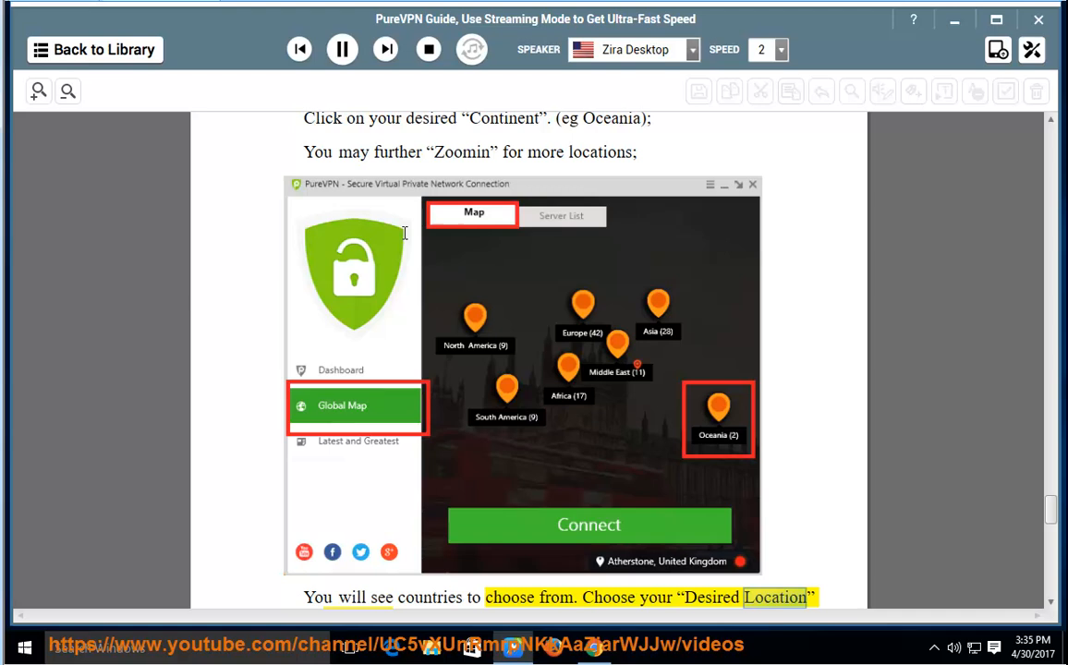
{"action": "scroll", "scroll_direction": "down", "scroll_amount": 3}
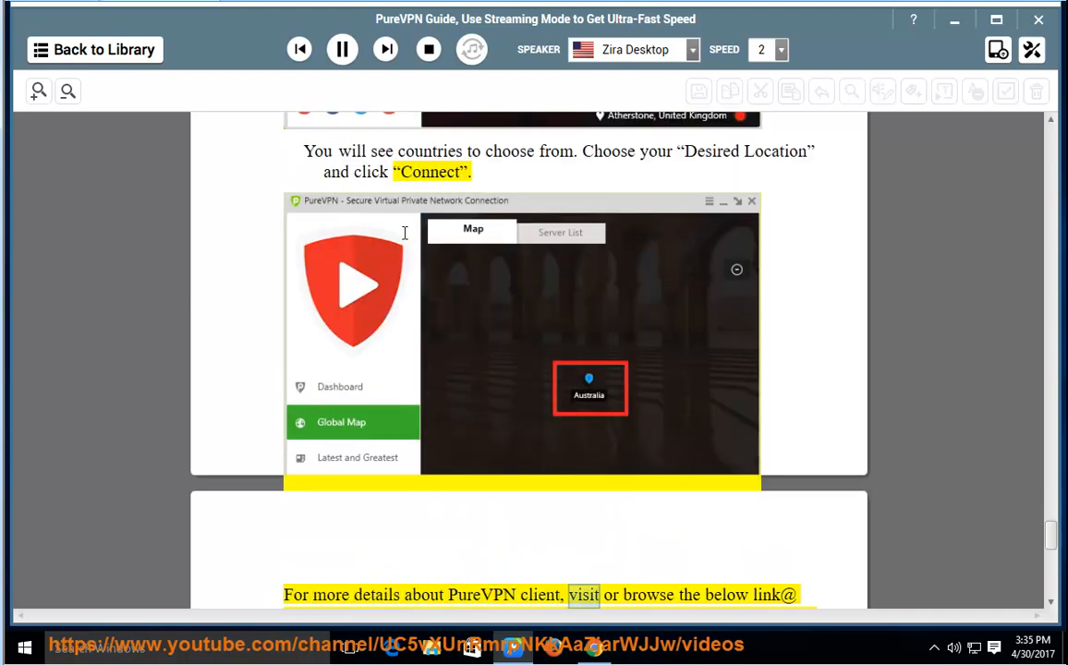
{"action": "scroll", "scroll_direction": "down", "scroll_amount": 3}
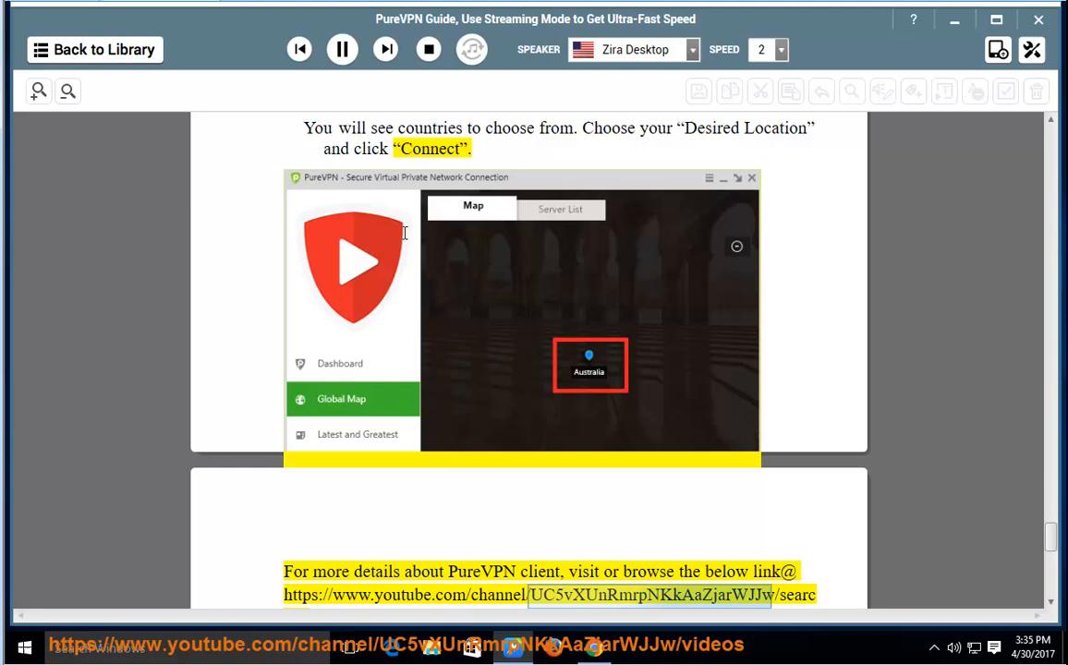
{"action": "scroll", "scroll_direction": "down", "scroll_amount": 3}
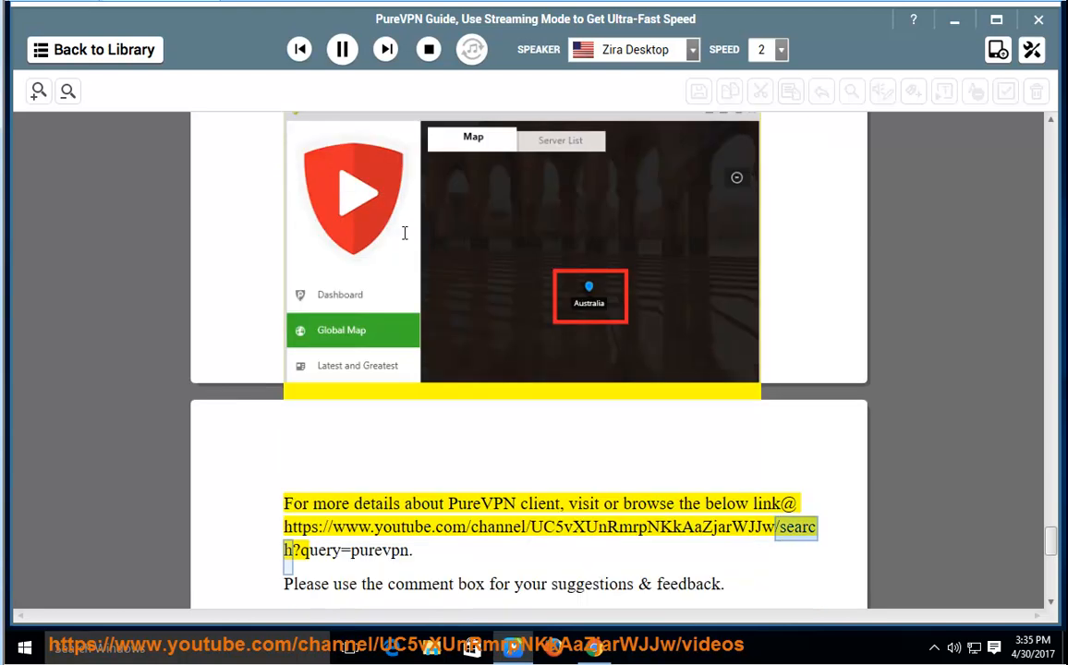